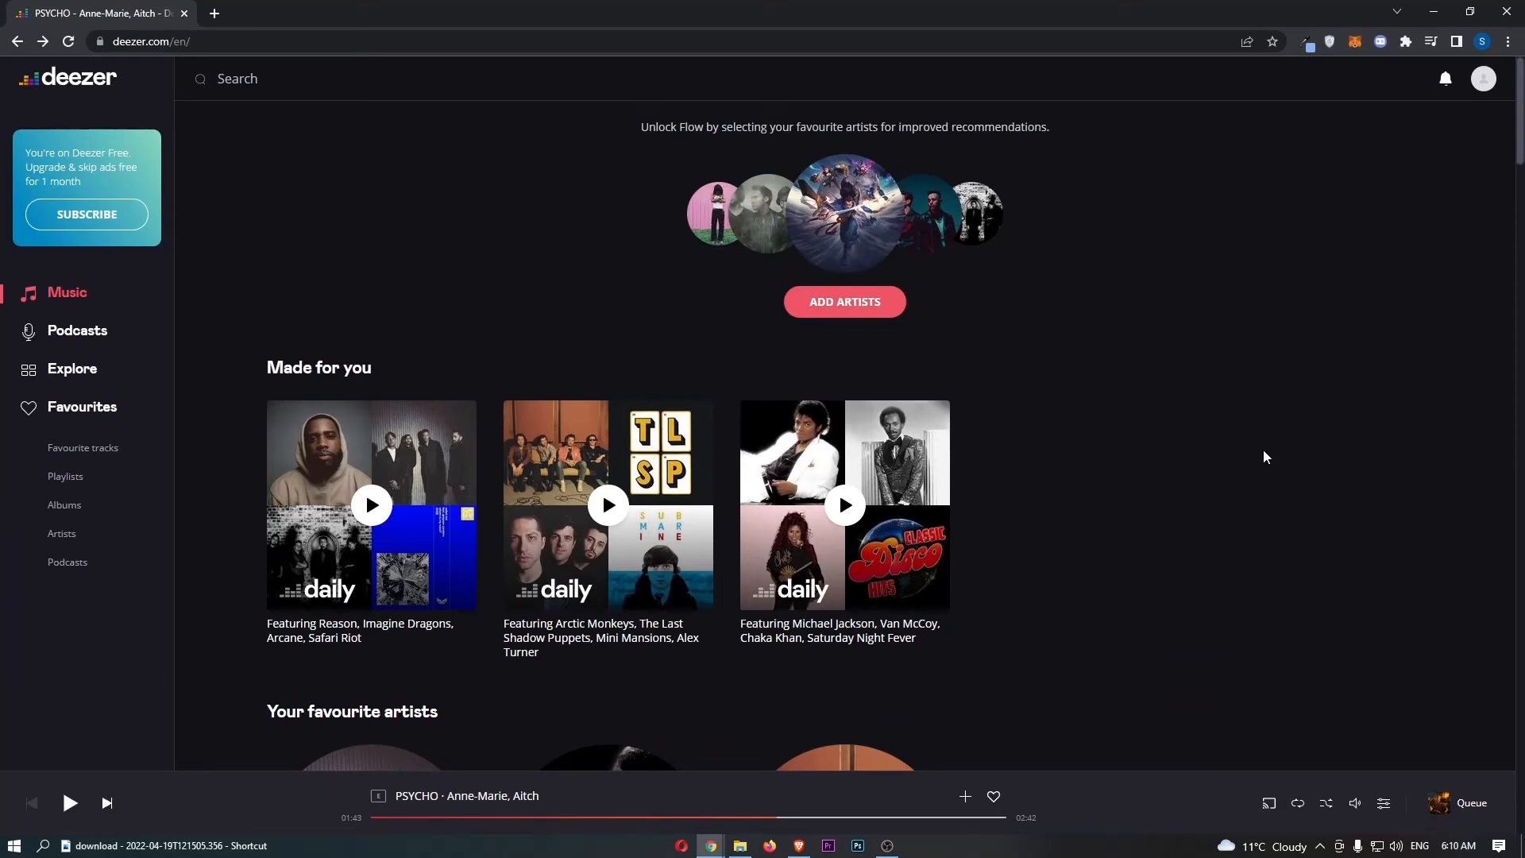
Start the Arctic Monkeys daily mix from Tranquility Base Hotel & Casino
{"action": "left_click", "coordinate": [739, 843]}
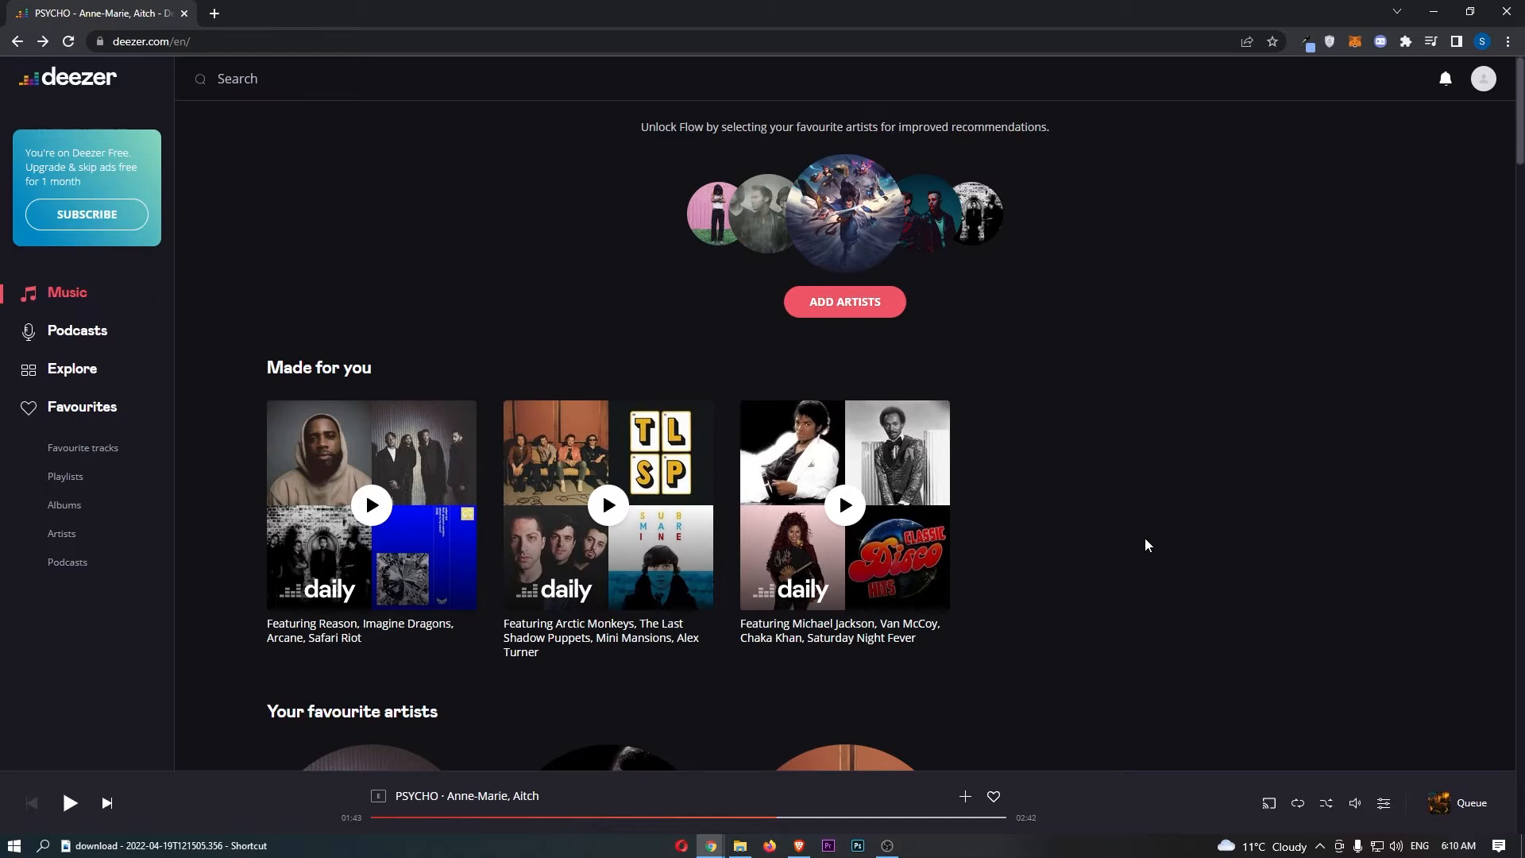
{"action": "mouse_move", "coordinate": [1136, 510]}
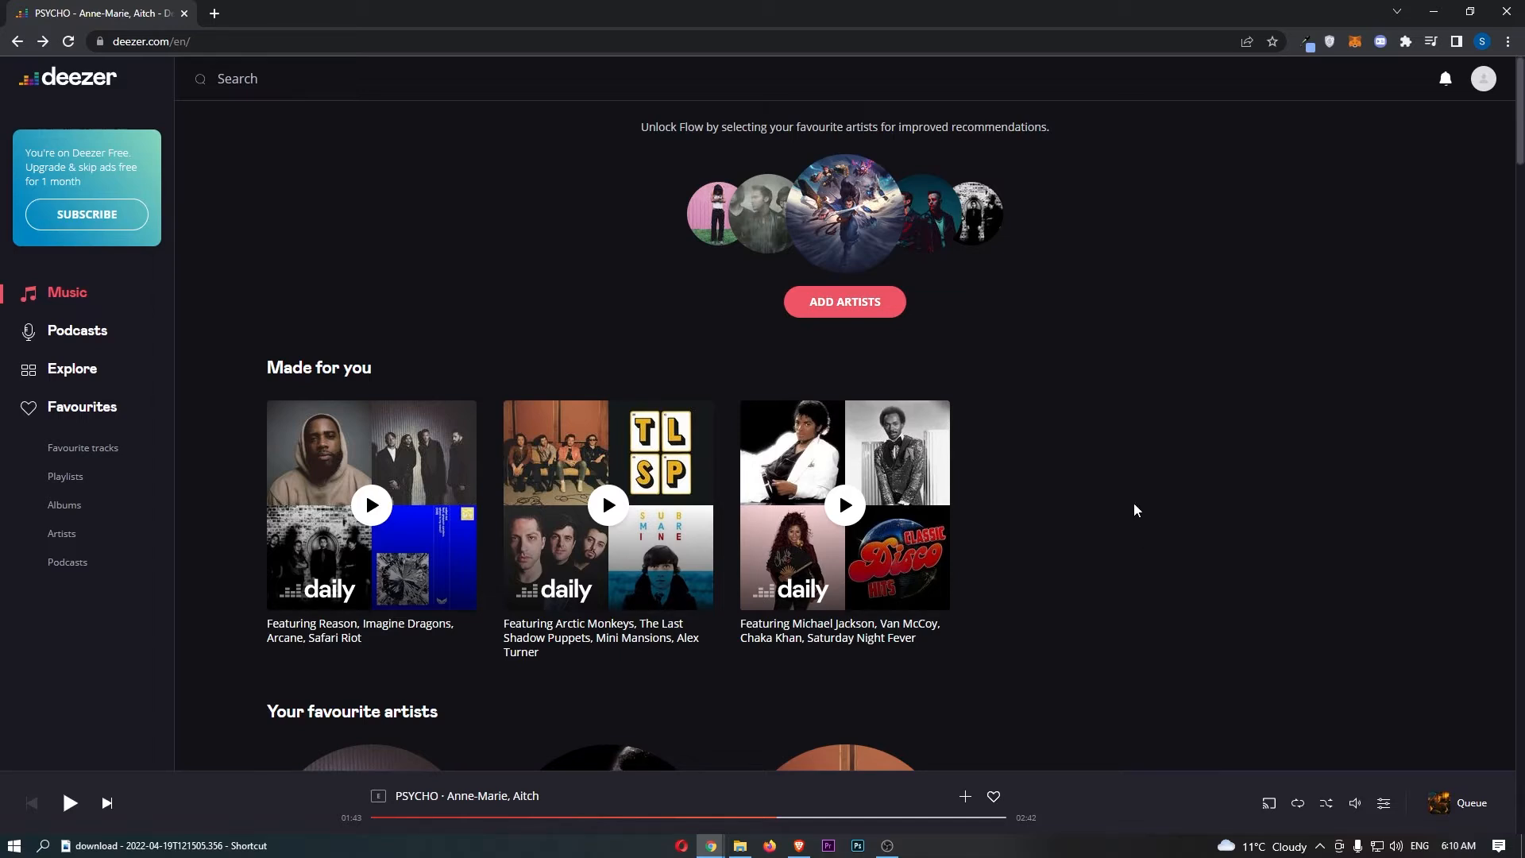
{"action": "left_click", "coordinate": [607, 504]}
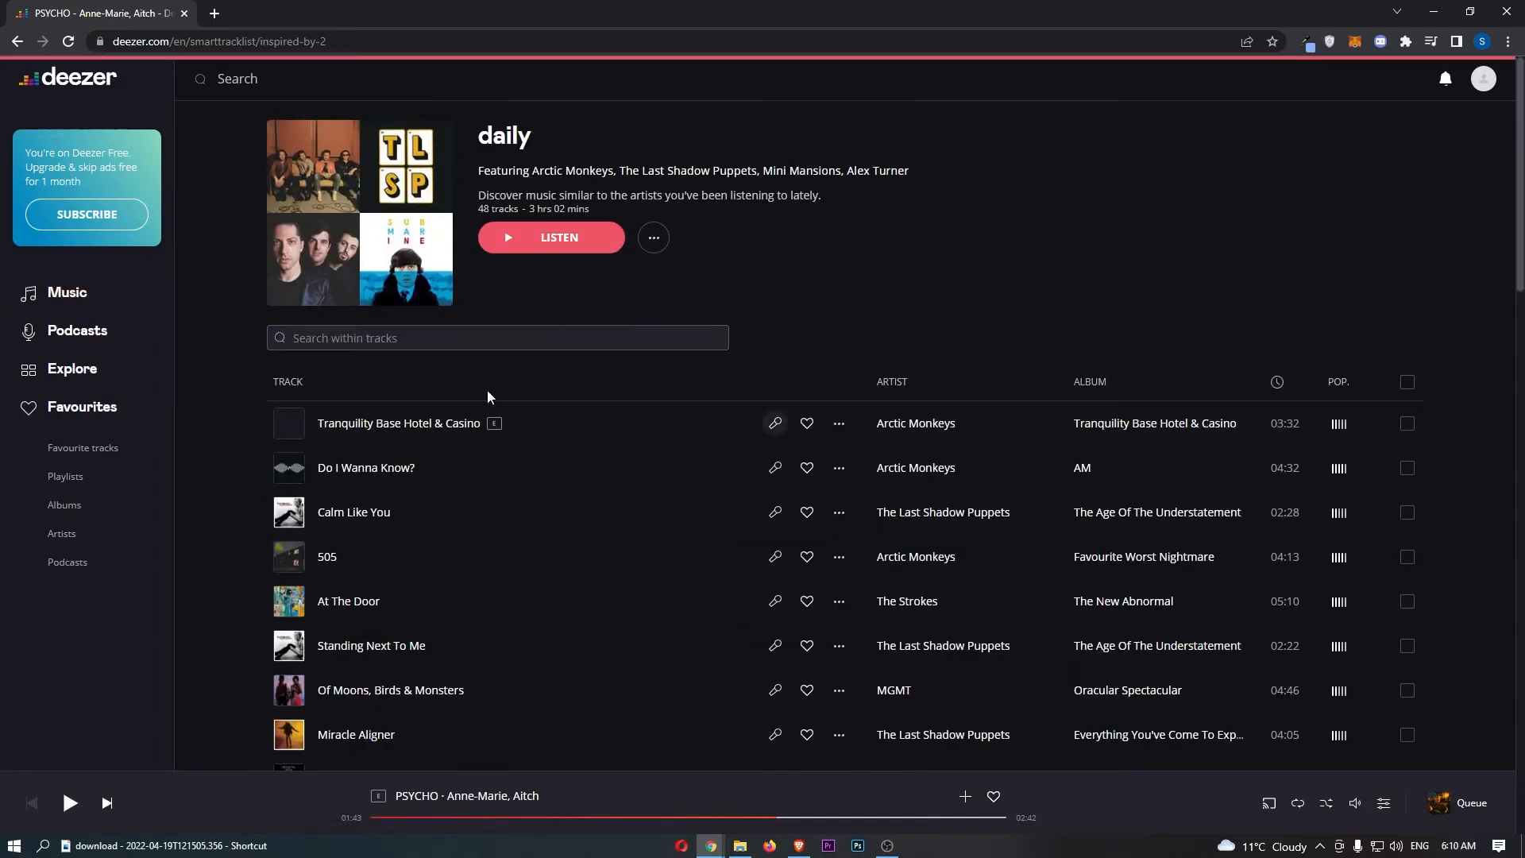
{"action": "mouse_move", "coordinate": [1356, 803]}
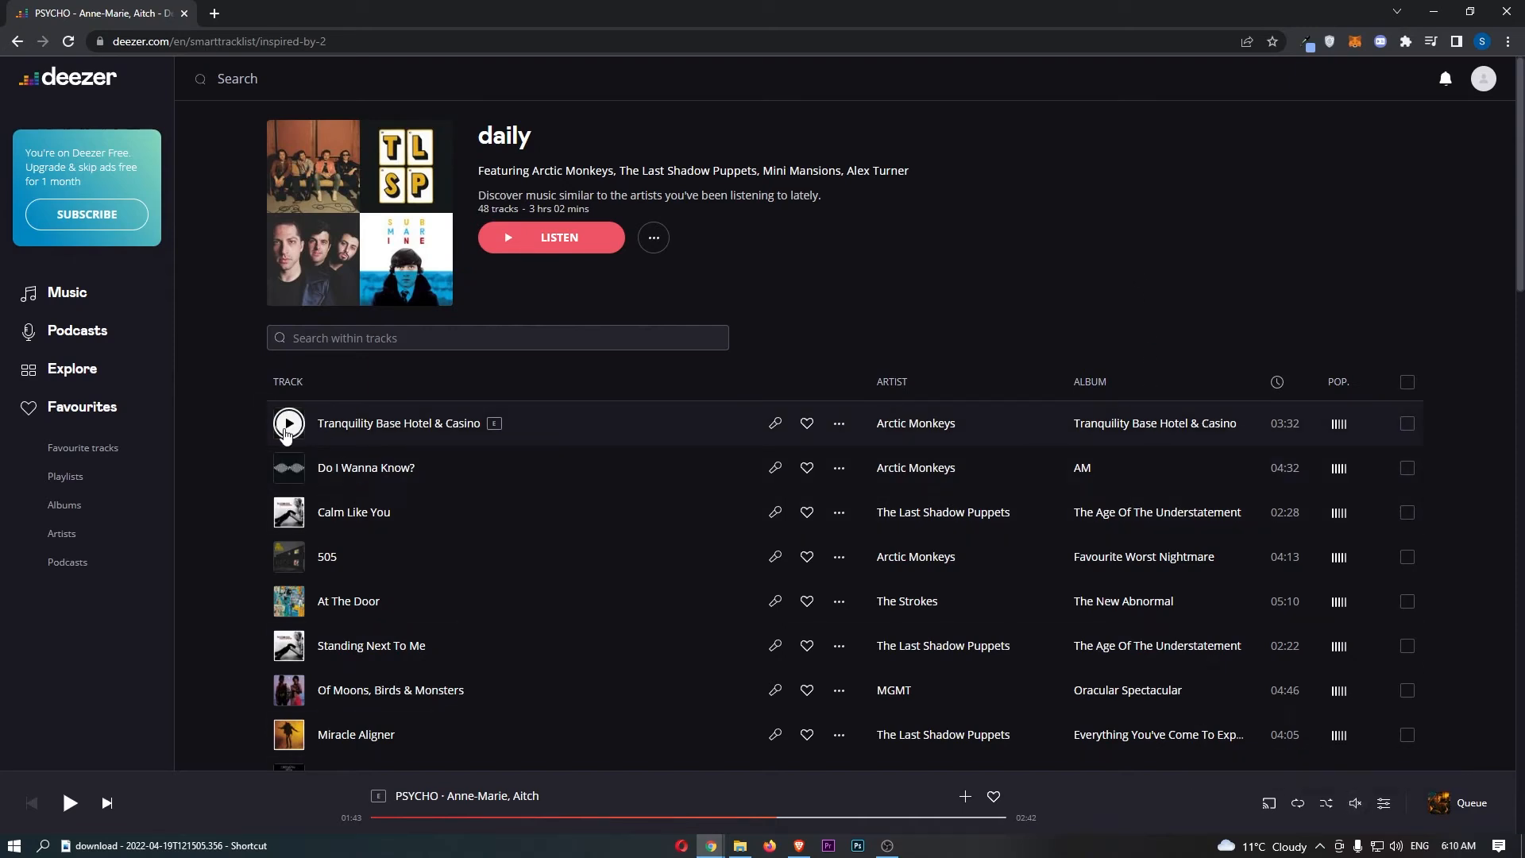
{"action": "left_click", "coordinate": [287, 422]}
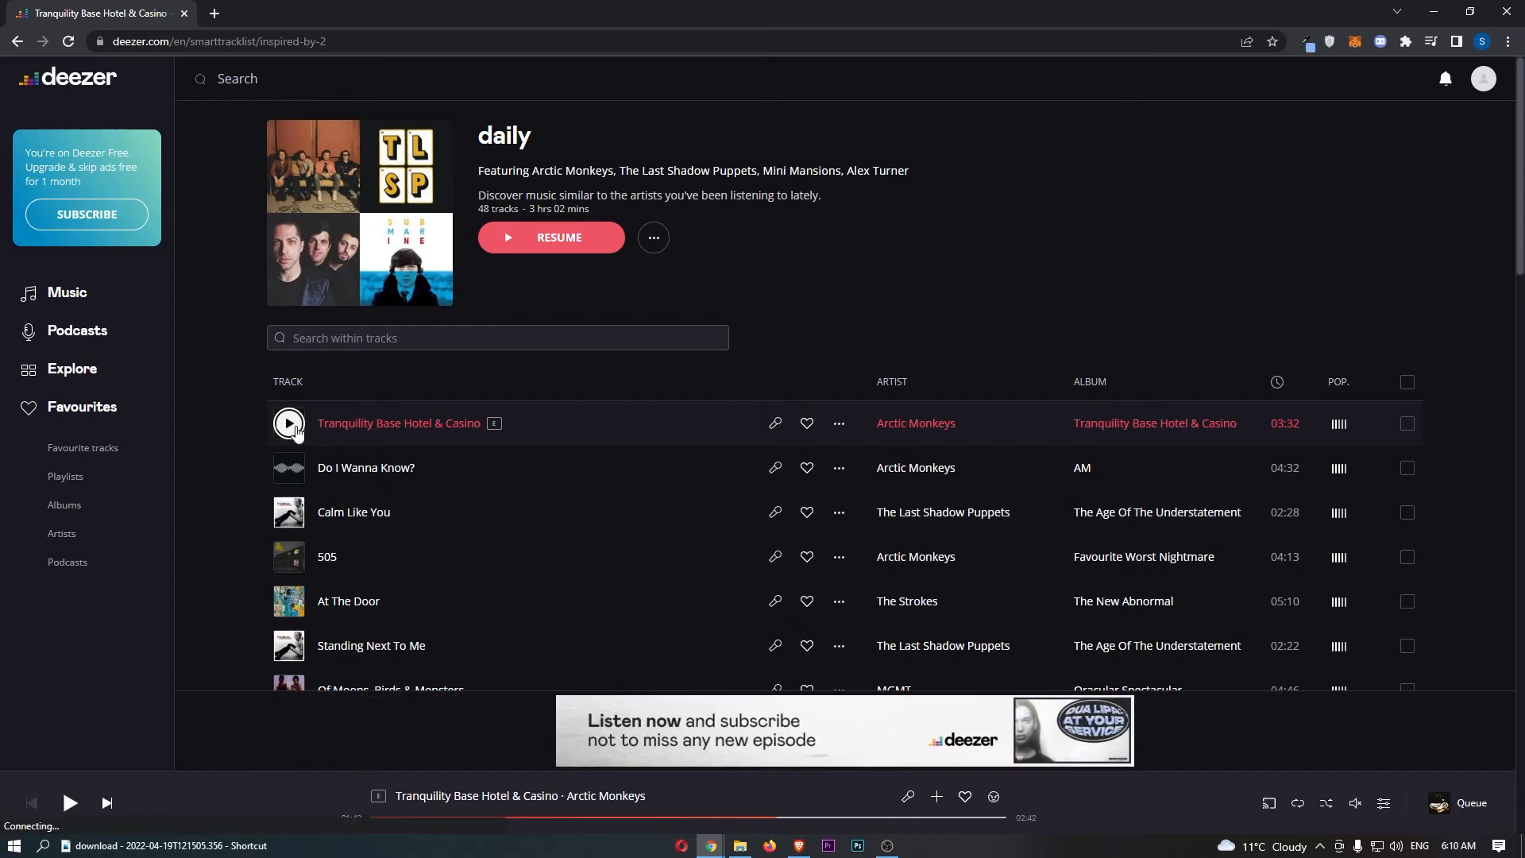
Skip ahead two tracks to Calm Like You, then pause playback
{"action": "left_click", "coordinate": [106, 802]}
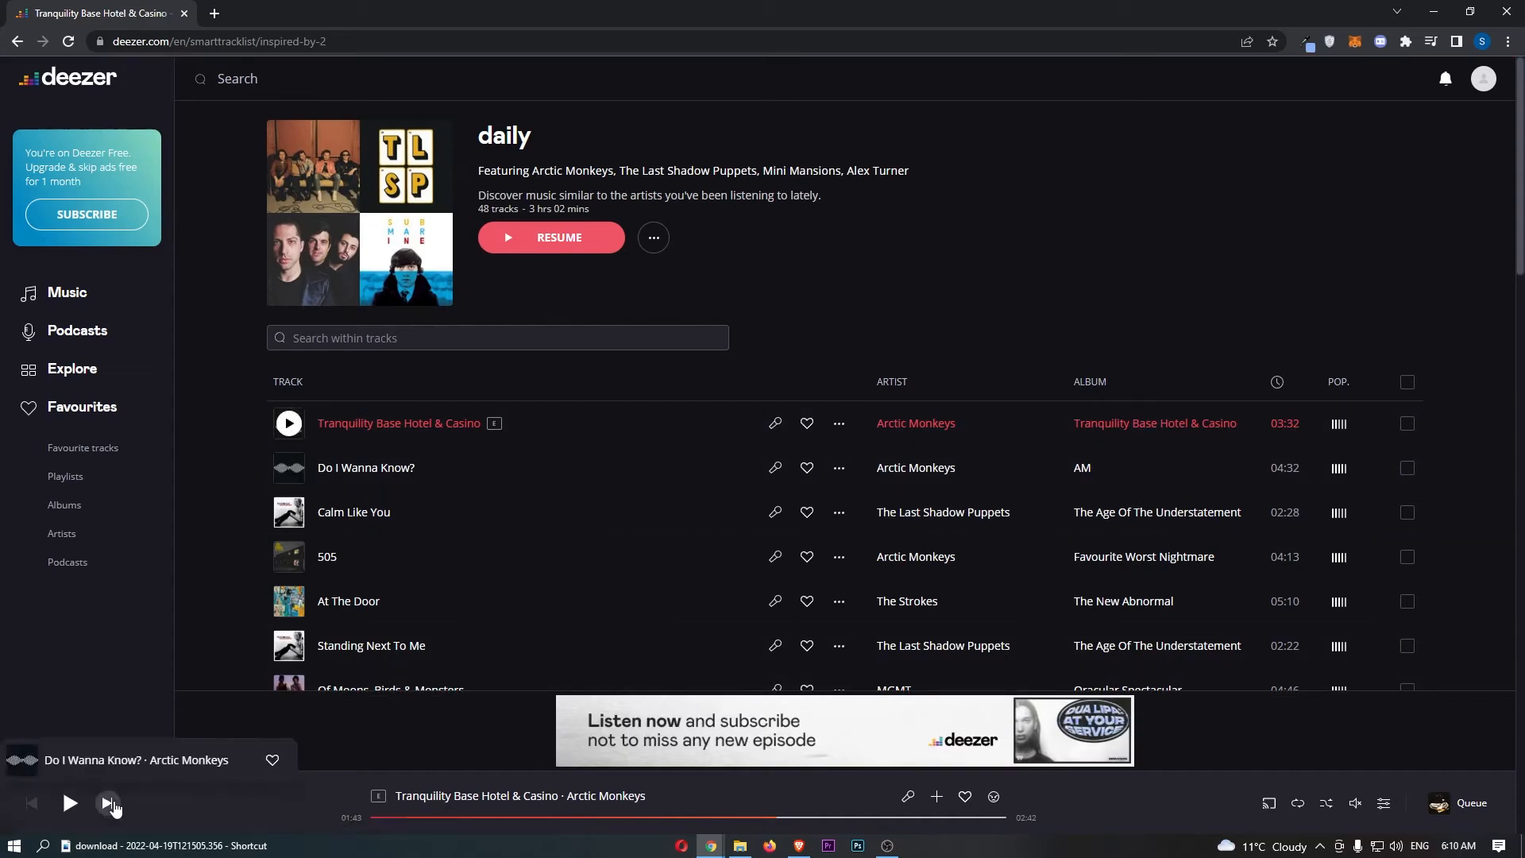
{"action": "left_click", "coordinate": [109, 802]}
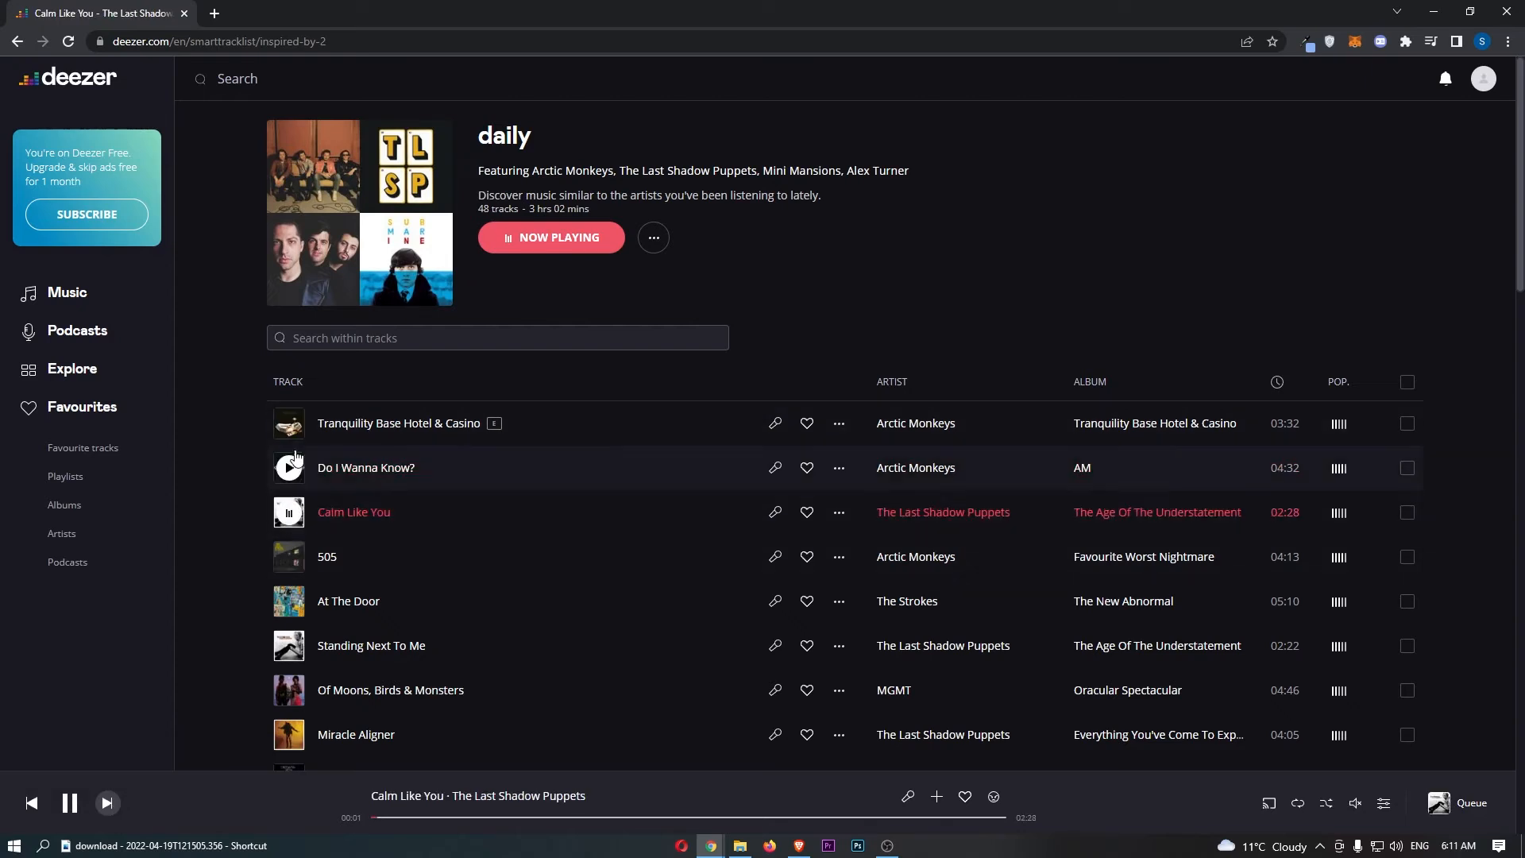
{"action": "left_click", "coordinate": [68, 802]}
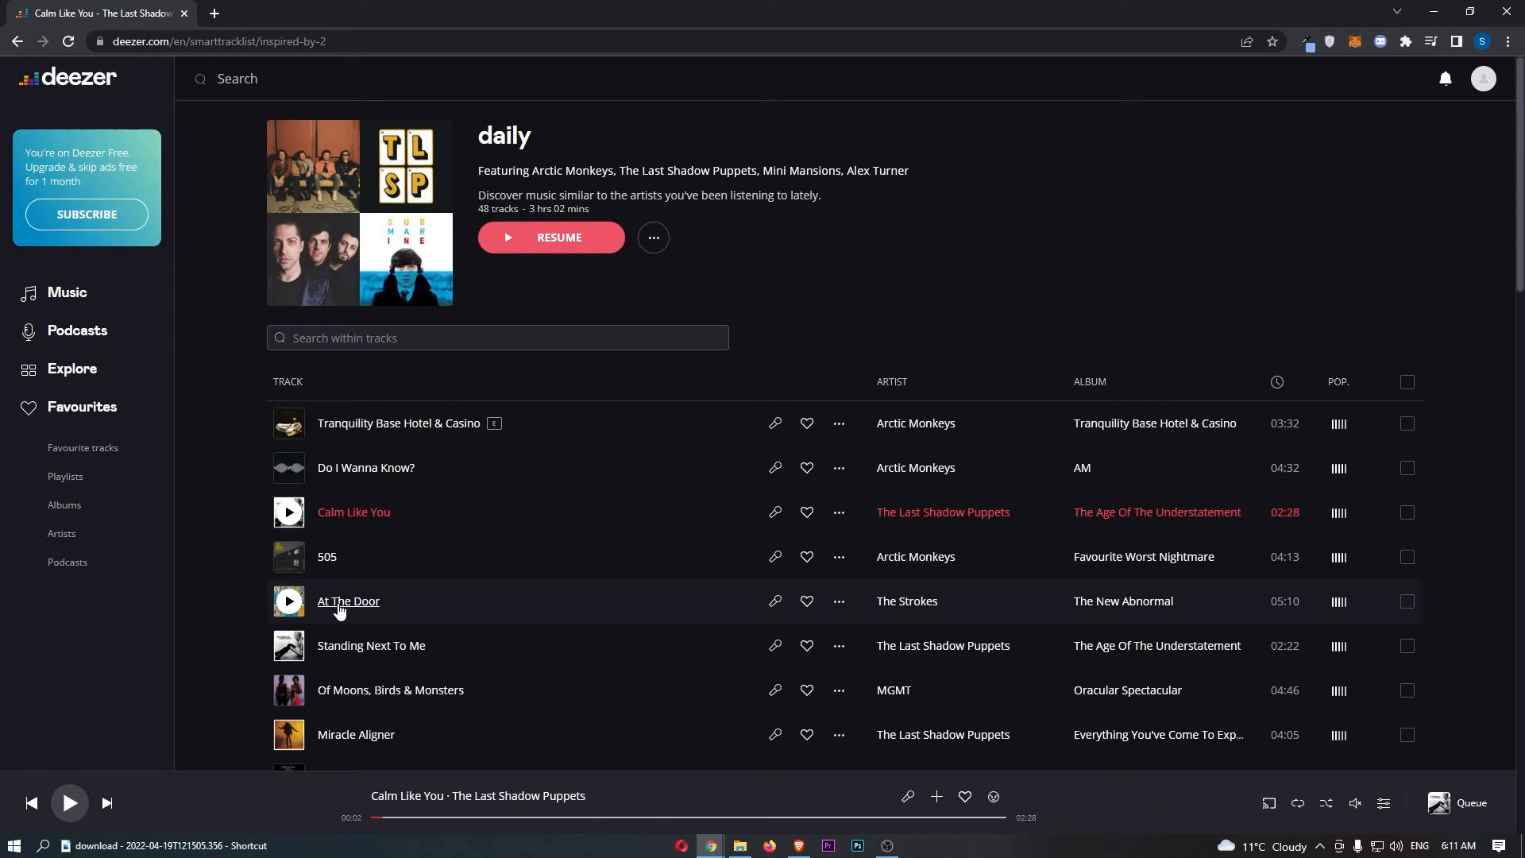
{"action": "mouse_move", "coordinate": [513, 515]}
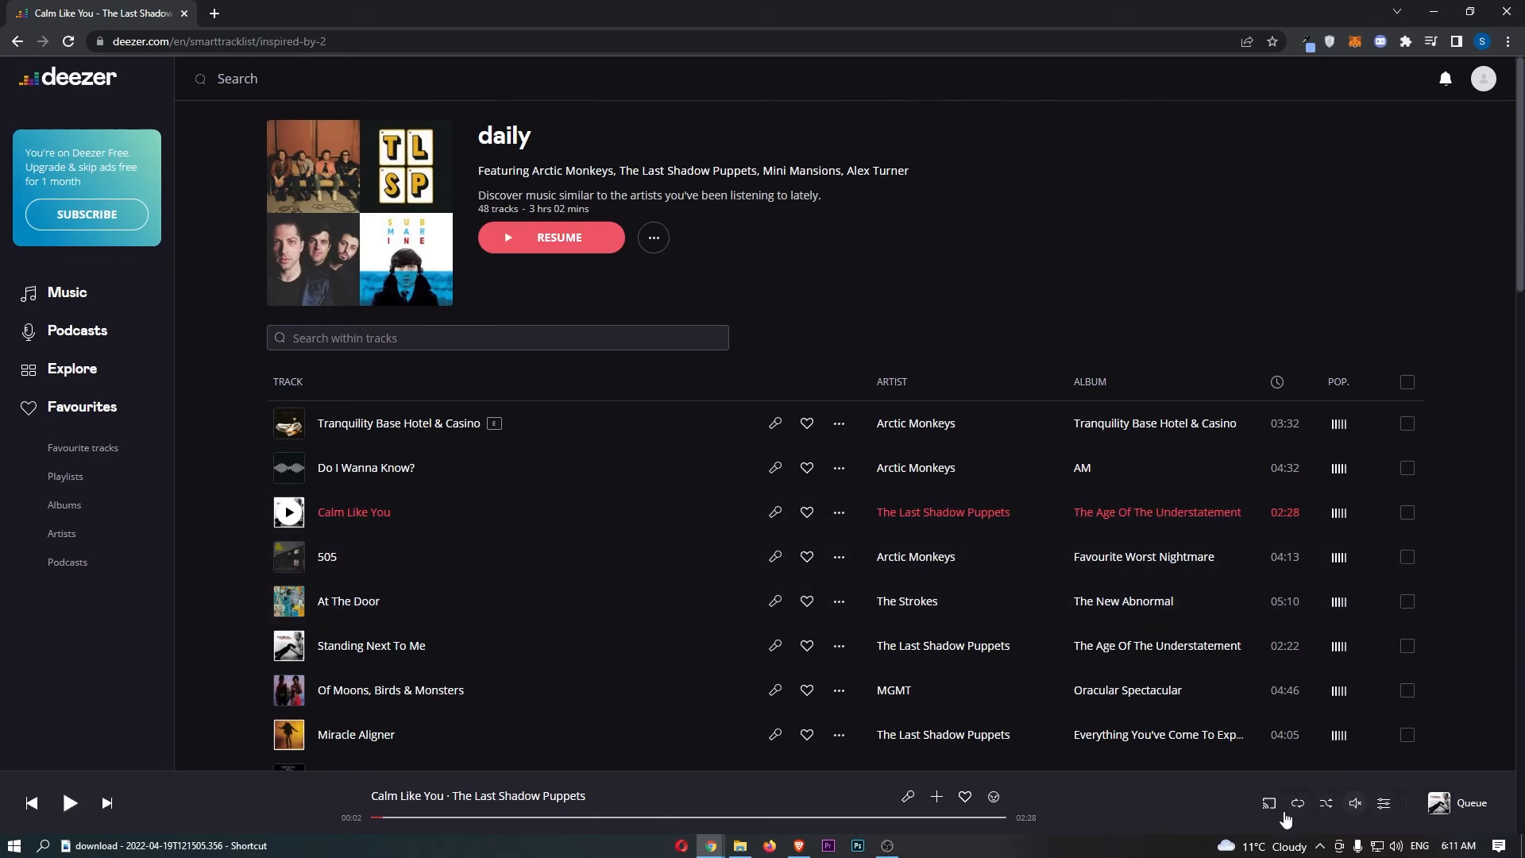
{"action": "mouse_move", "coordinate": [1326, 803]}
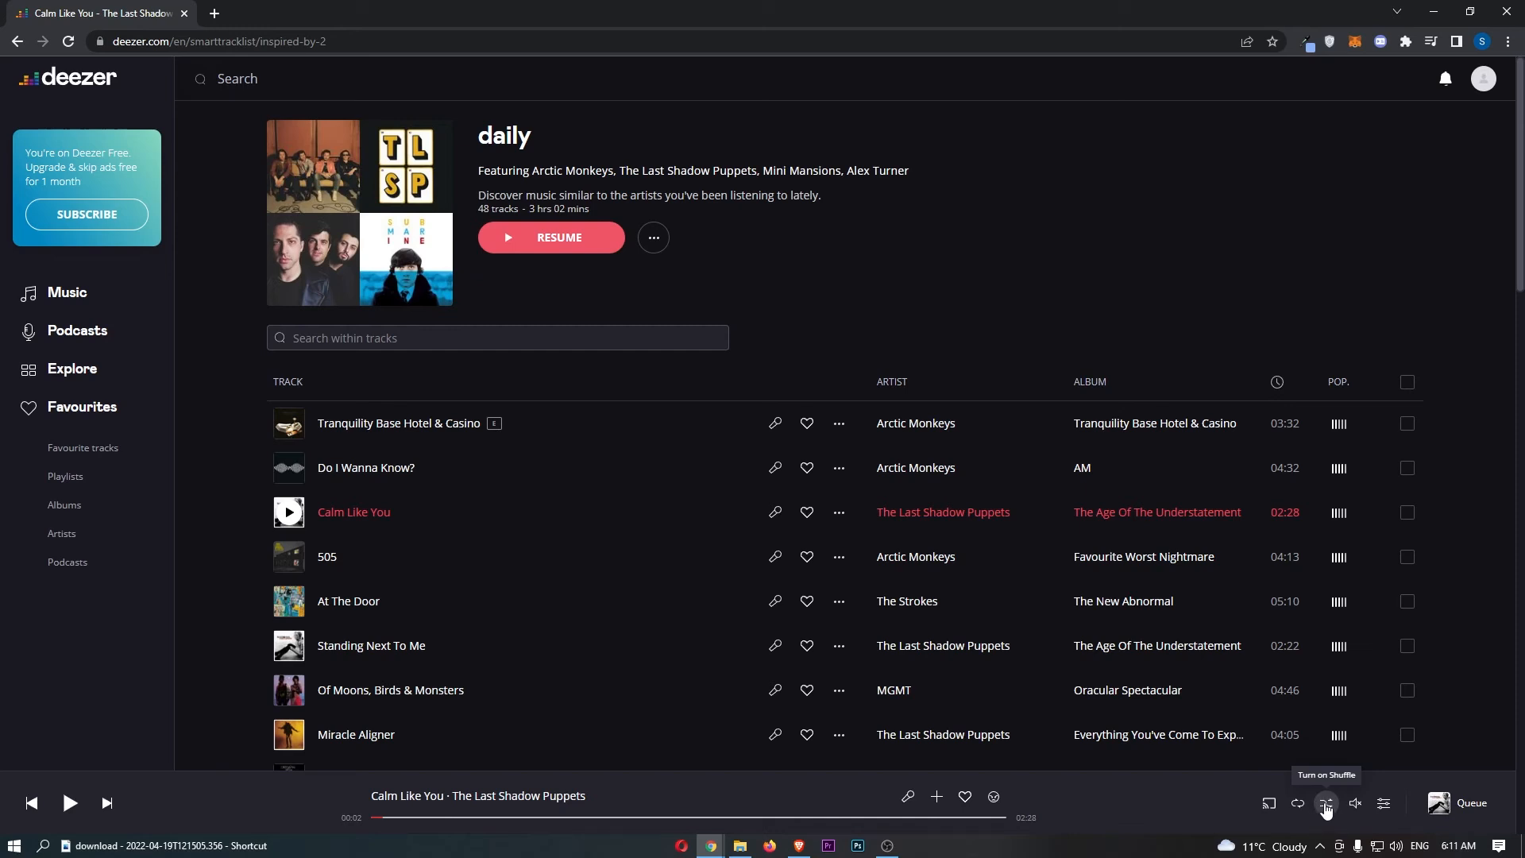
Turn shuffle on so a random track, Satellite by Guster, plays
{"action": "left_click", "coordinate": [1325, 802]}
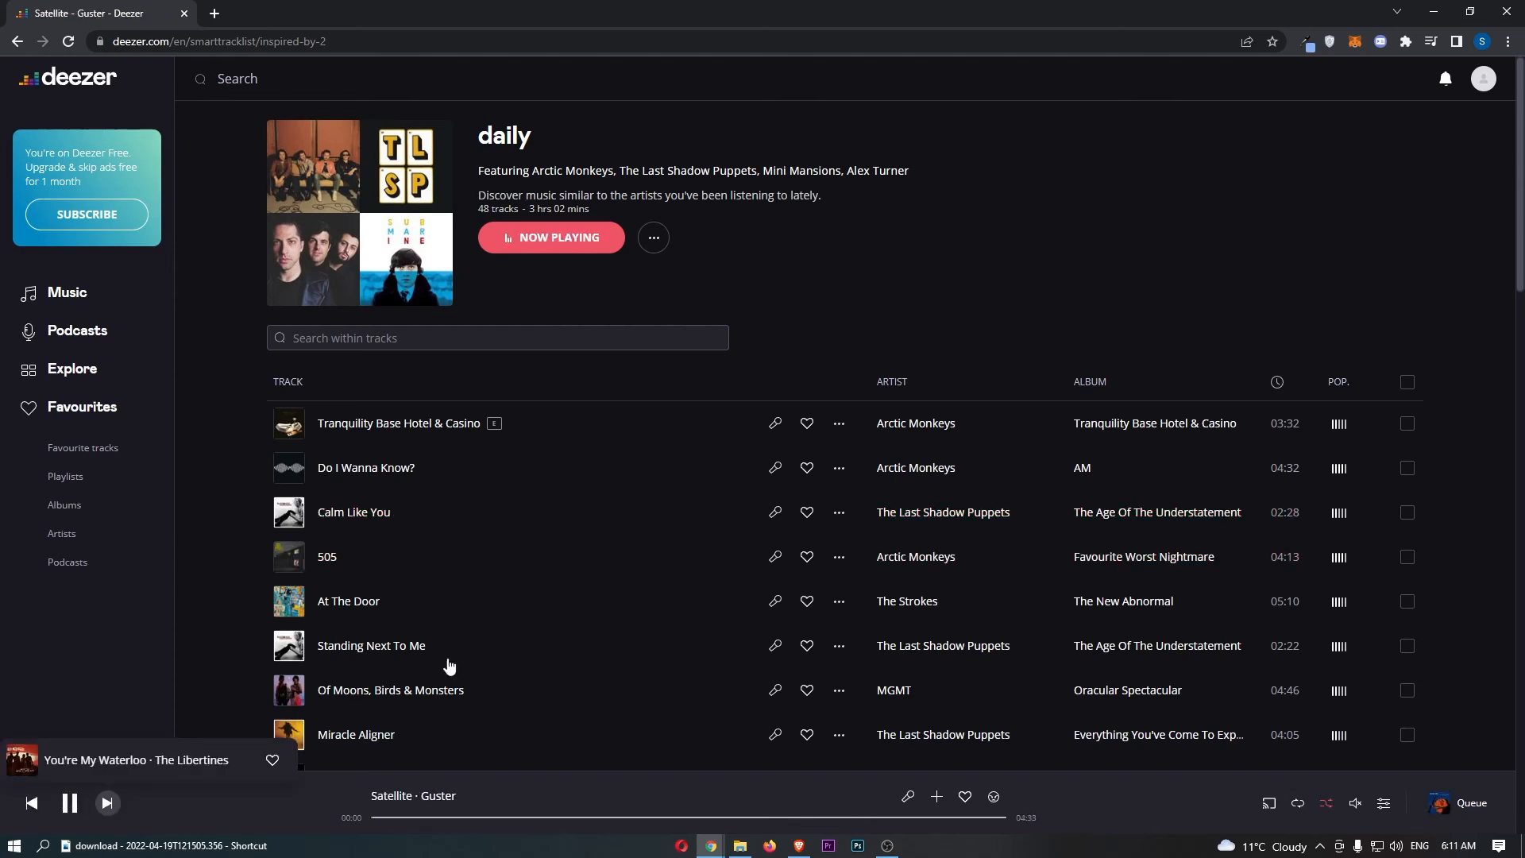
{"action": "scroll", "scroll_direction": "down", "scroll_amount": 3}
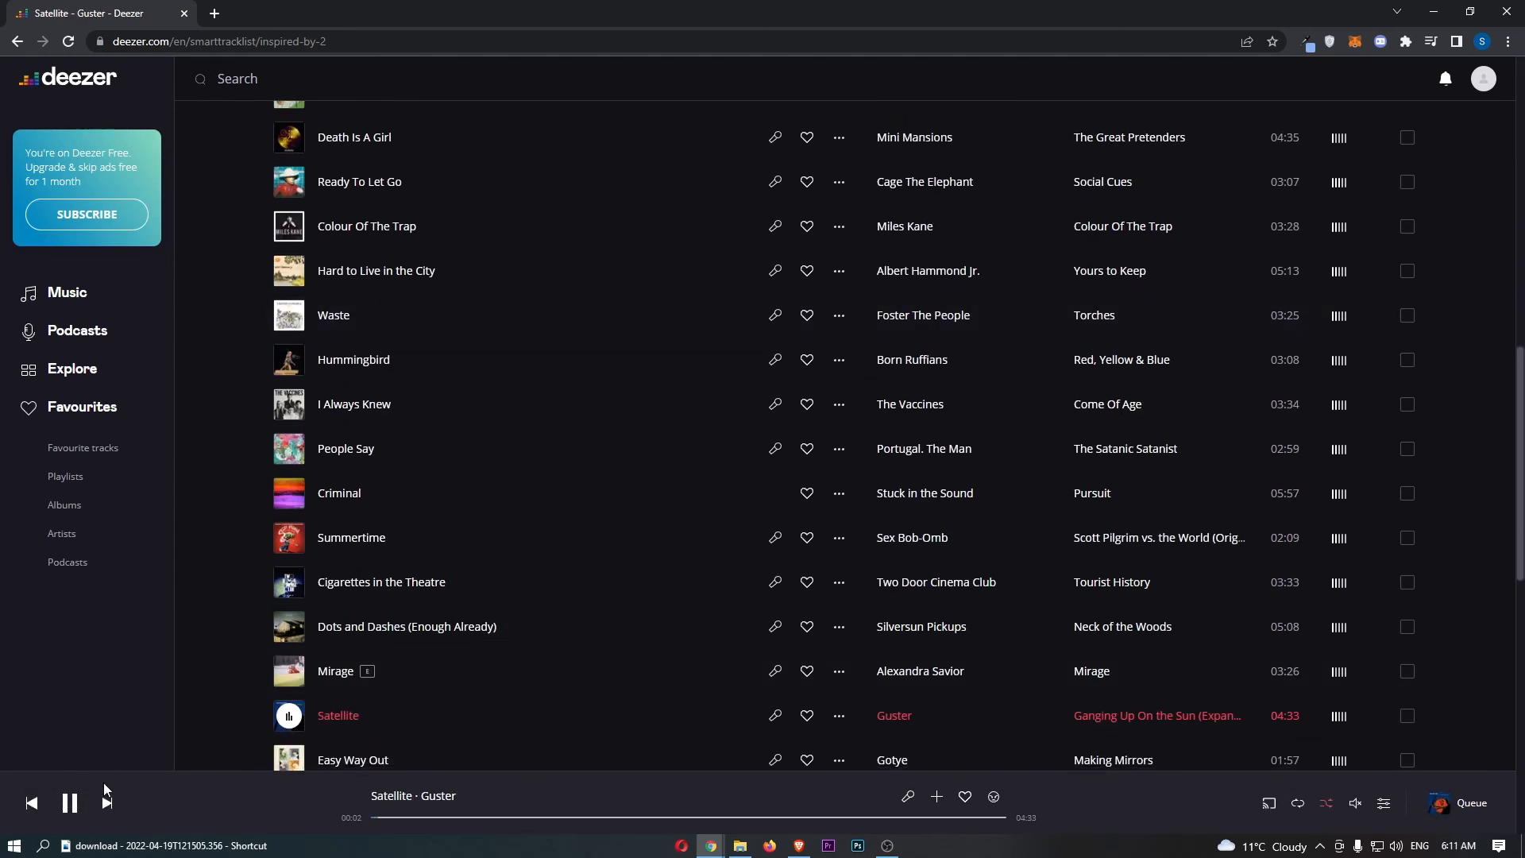